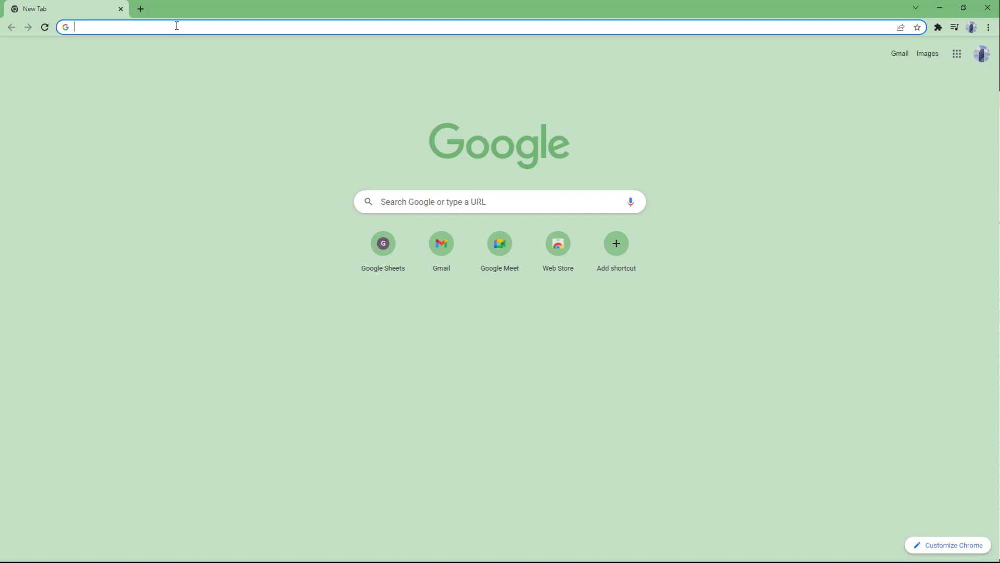
Step: Go to the prezi.com home page by entering 'prezi' in Chrome's address bar
{"action": "type", "text": "prezi"}
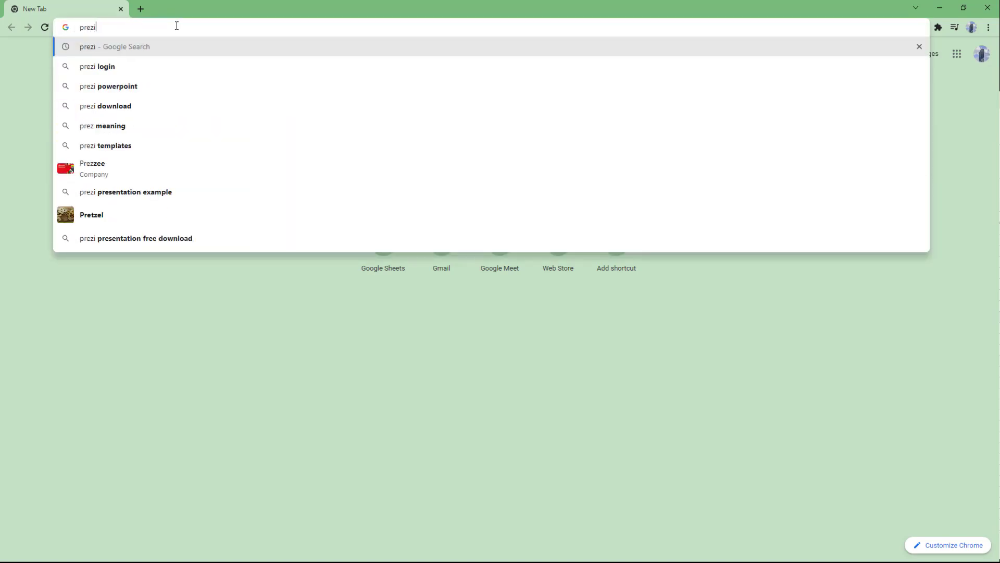
{"action": "key", "text": "Return"}
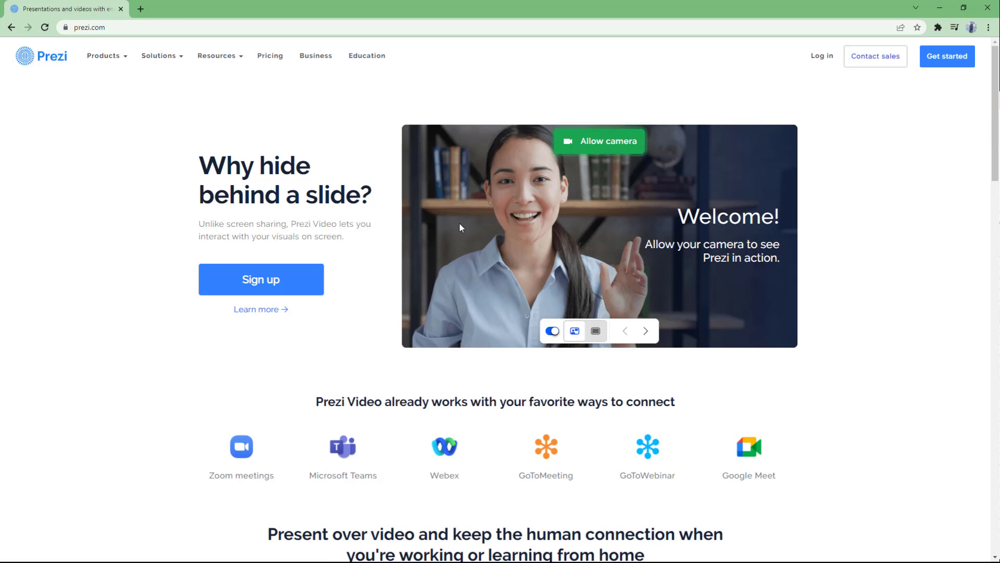
{"action": "mouse_move", "coordinate": [427, 223]}
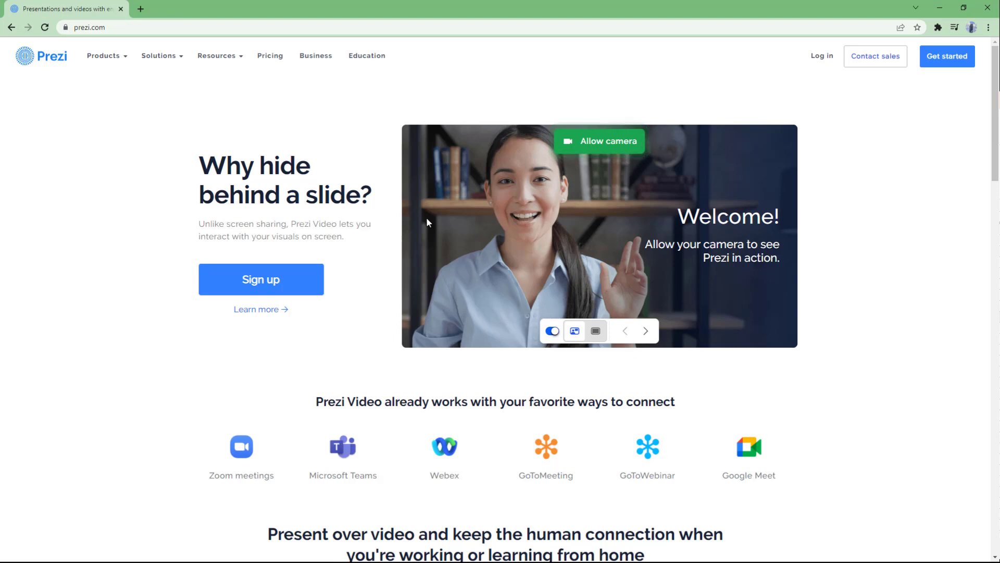
{"action": "mouse_move", "coordinate": [260, 249]}
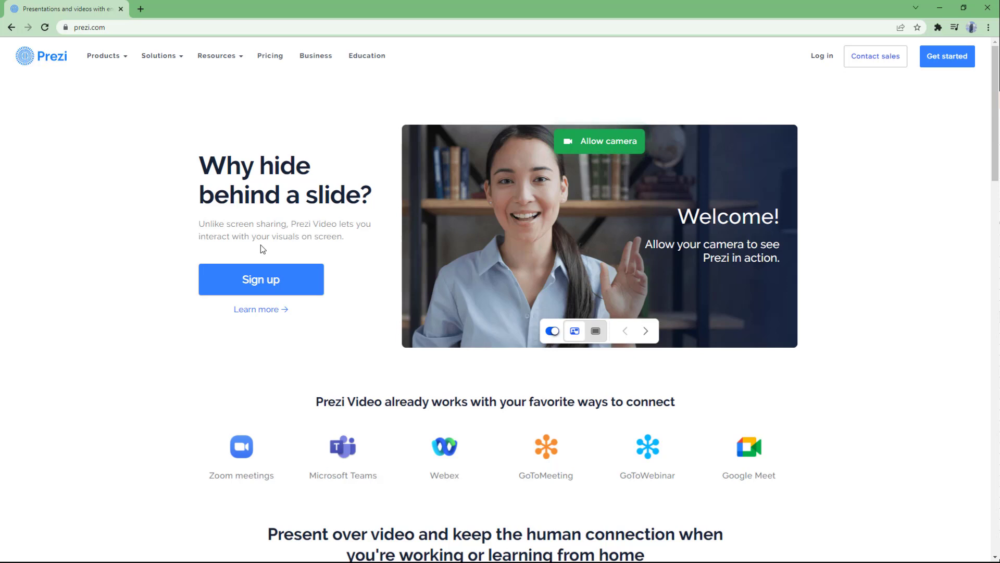
Step: Open Prezi's Create an account form and choose 'Sign up with Google'
{"action": "left_click", "coordinate": [261, 279]}
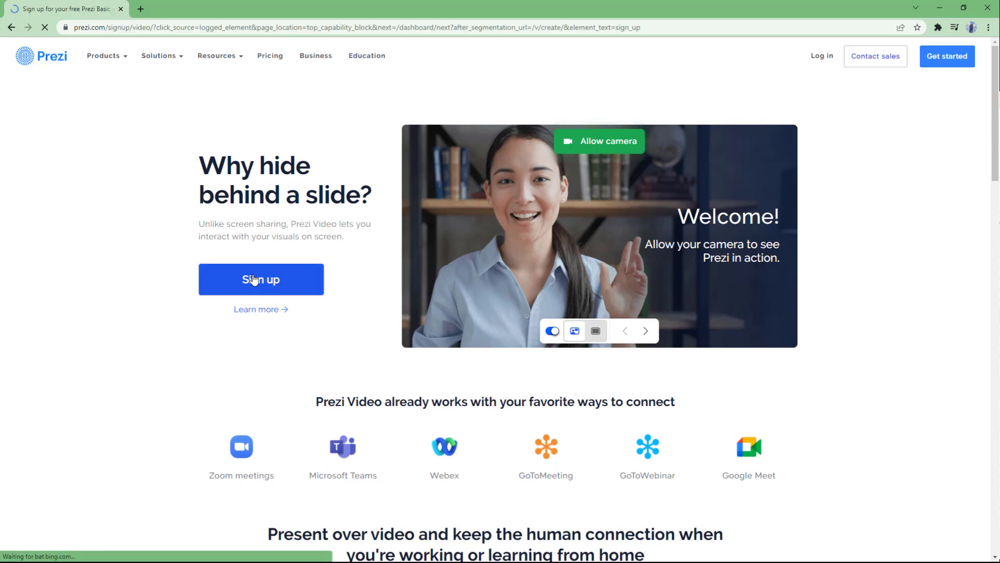
{"action": "left_click", "coordinate": [261, 279]}
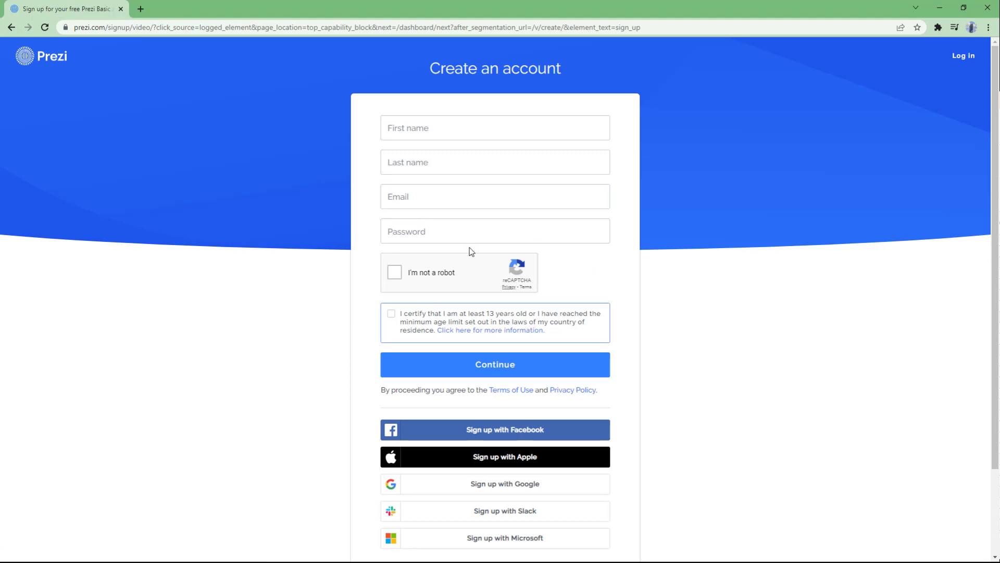
{"action": "scroll", "scroll_direction": "down", "scroll_amount": 3}
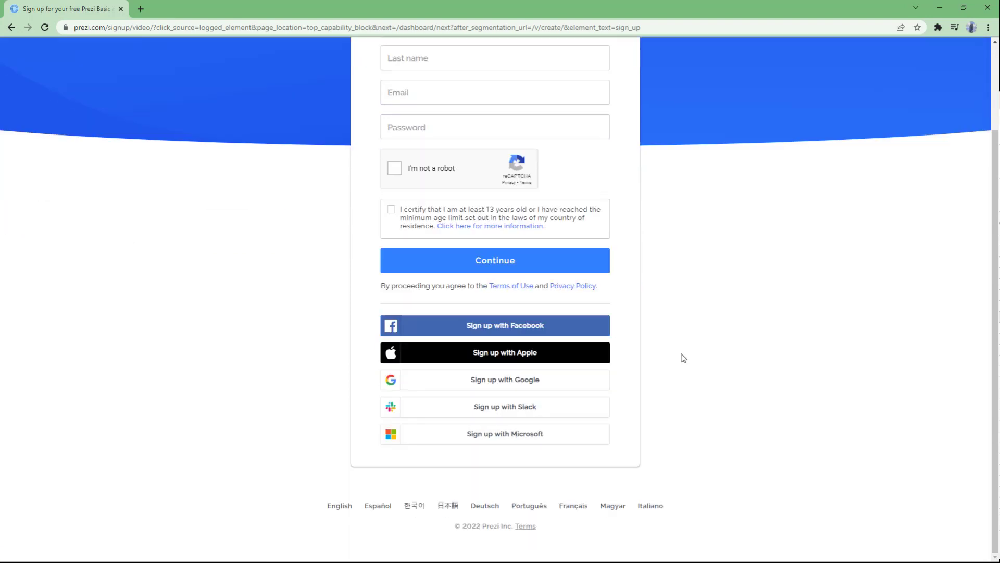
{"action": "mouse_move", "coordinate": [535, 383]}
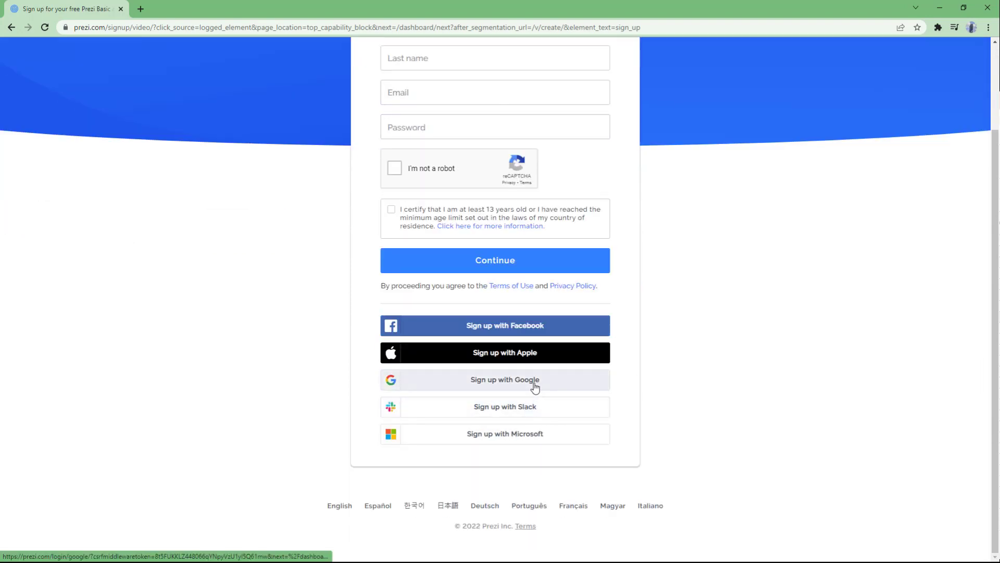
{"action": "left_click", "coordinate": [503, 379]}
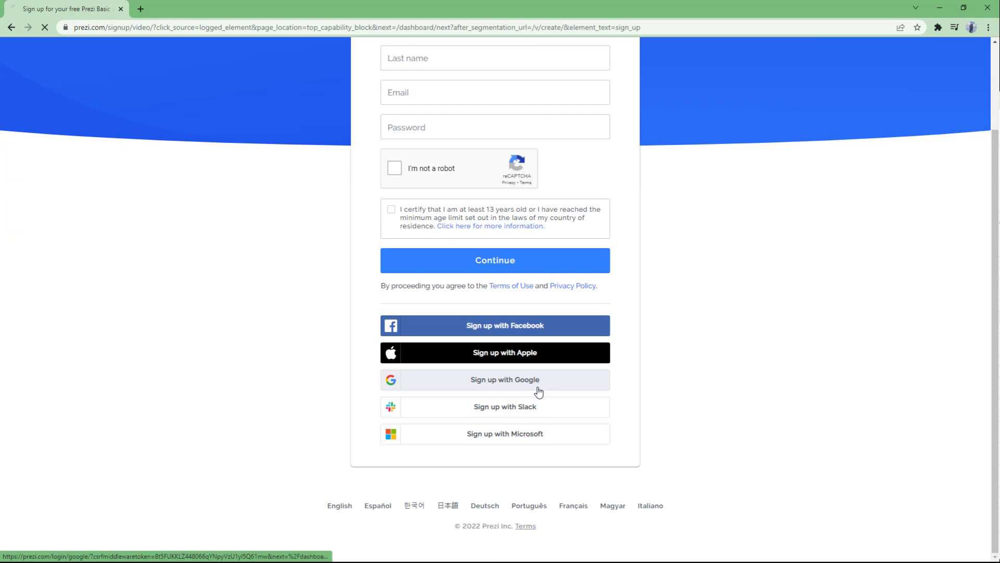
{"action": "left_click", "coordinate": [503, 379]}
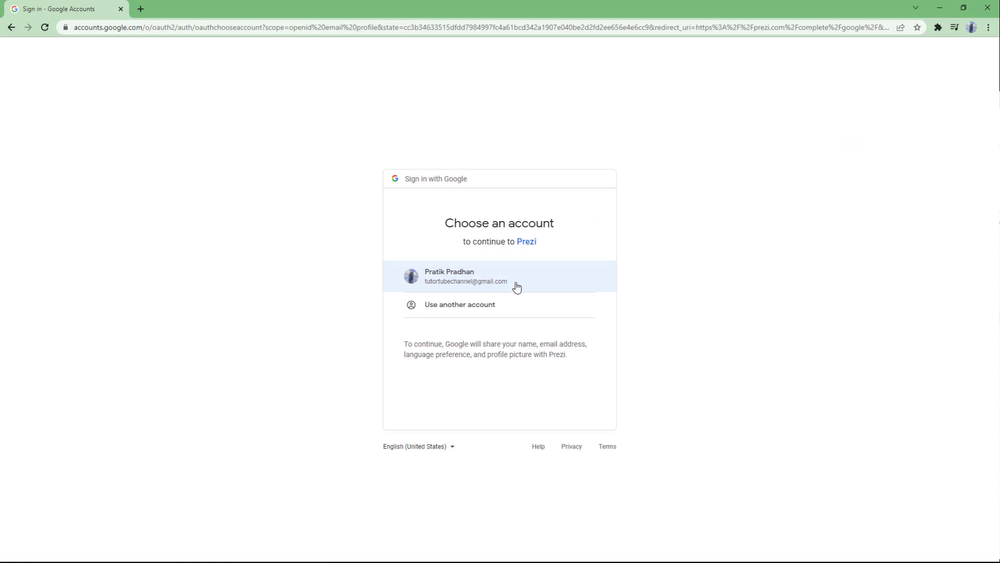
Step: Pick the existing Google account, accept the terms and age requirement, and create the account
{"action": "left_click", "coordinate": [499, 275]}
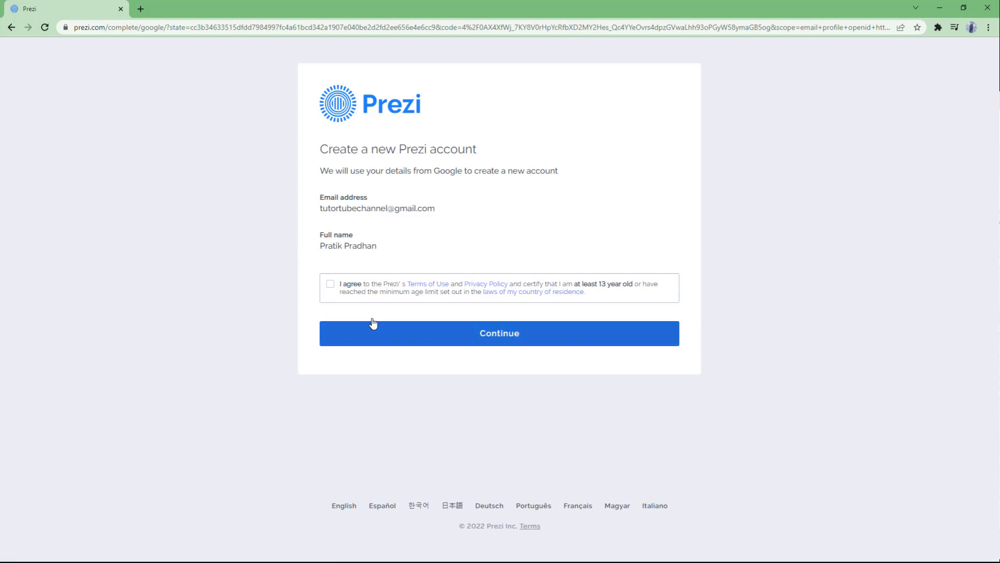
{"action": "left_click", "coordinate": [330, 283]}
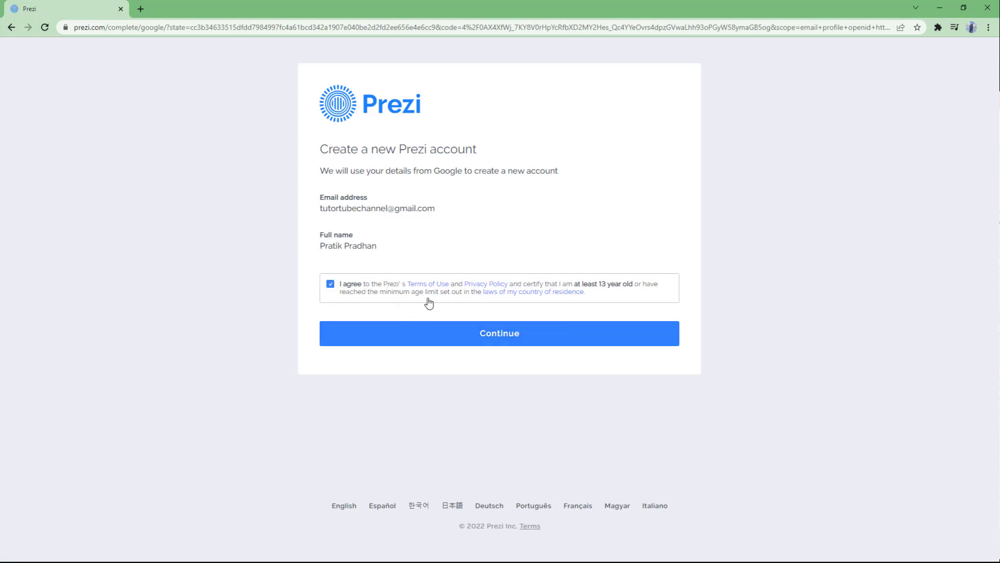
{"action": "left_click", "coordinate": [500, 333]}
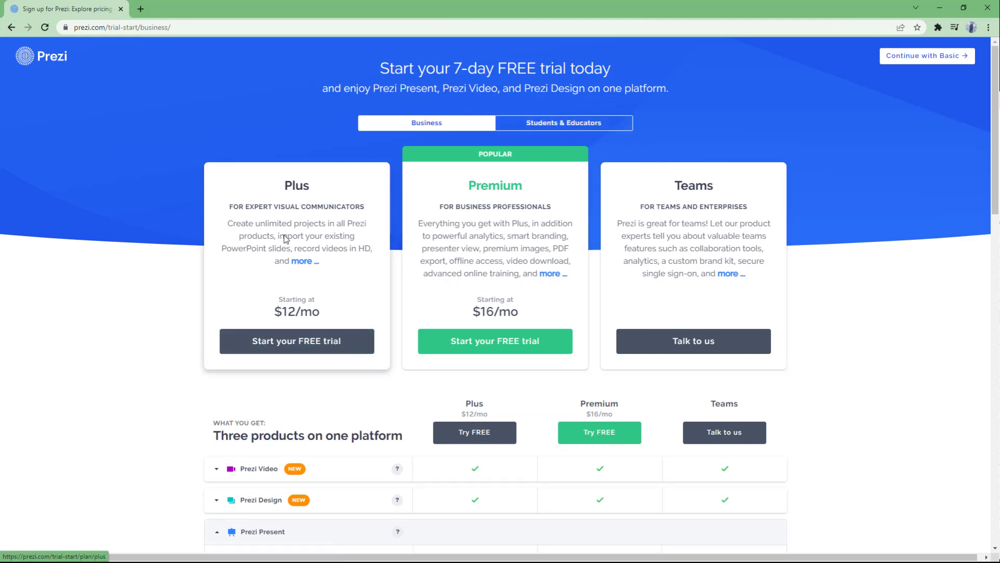
{"action": "mouse_move", "coordinate": [661, 271]}
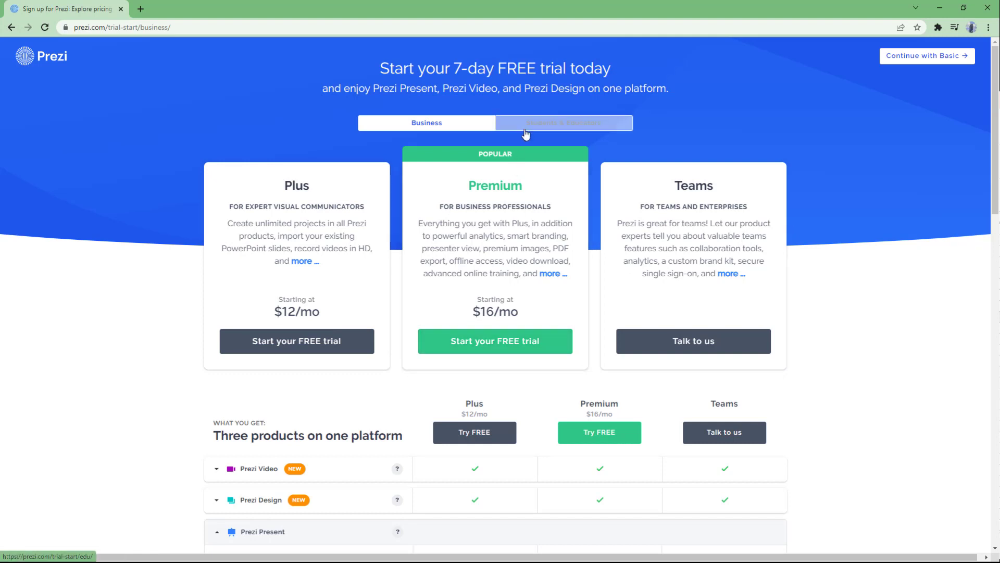
Step: Choose the free Basic plan under the Students & Educators options
{"action": "left_click", "coordinate": [562, 122]}
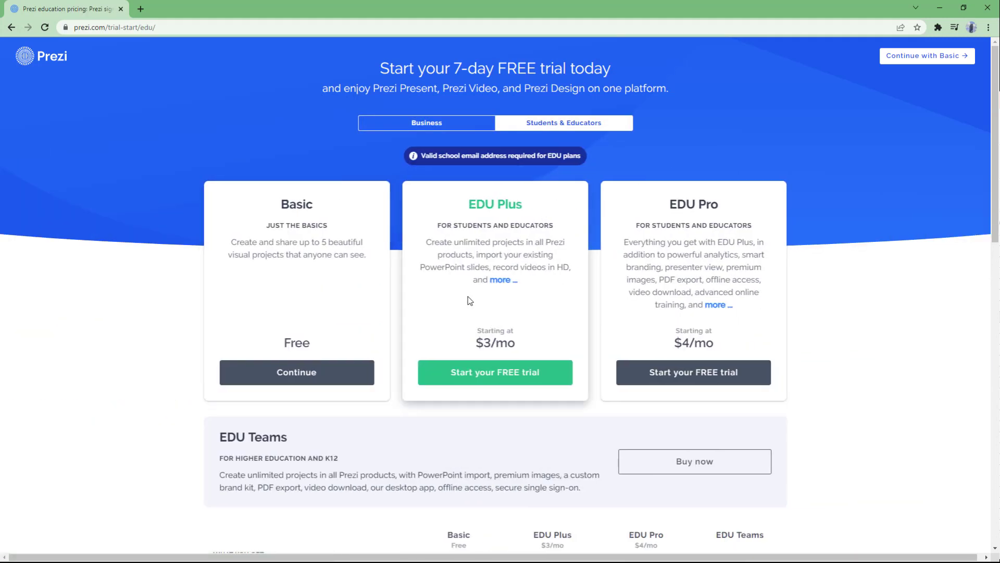
{"action": "mouse_move", "coordinate": [452, 321]}
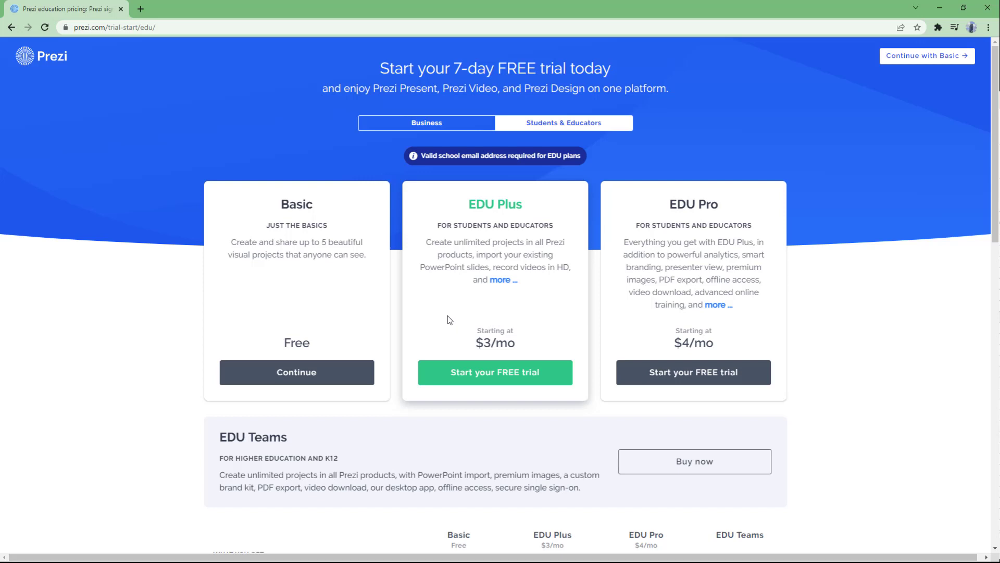
{"action": "mouse_move", "coordinate": [271, 224]}
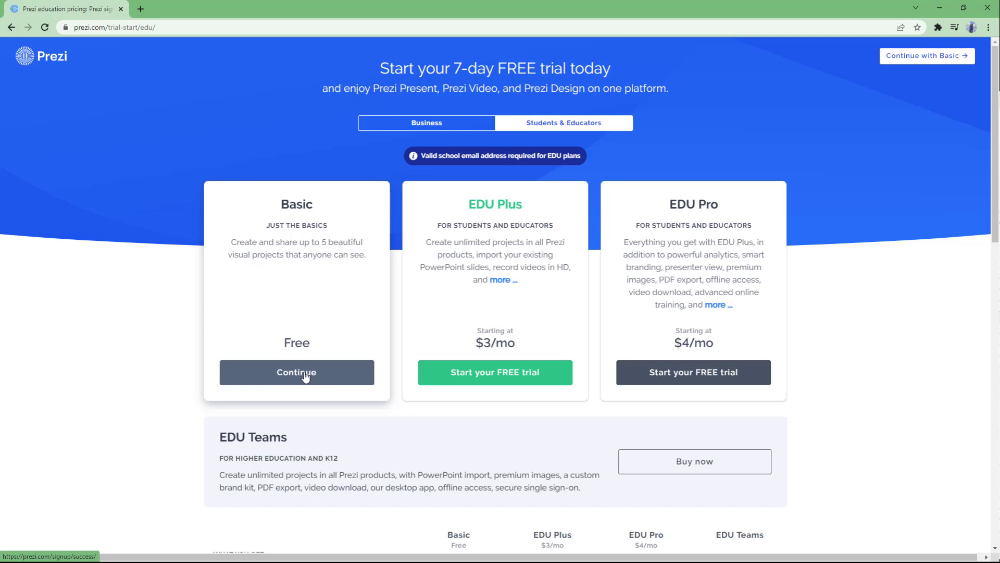
{"action": "left_click", "coordinate": [296, 372]}
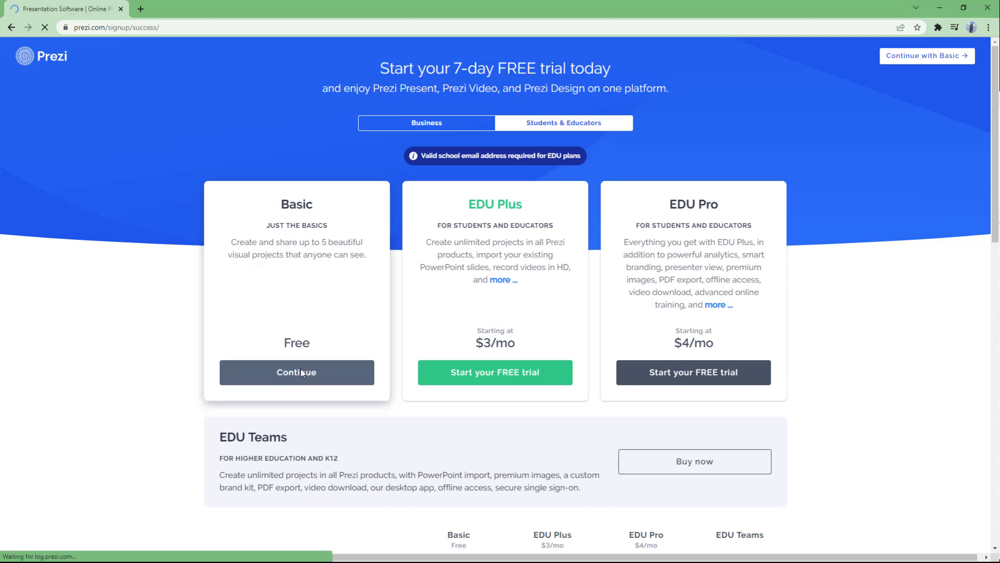
{"action": "left_click", "coordinate": [295, 372]}
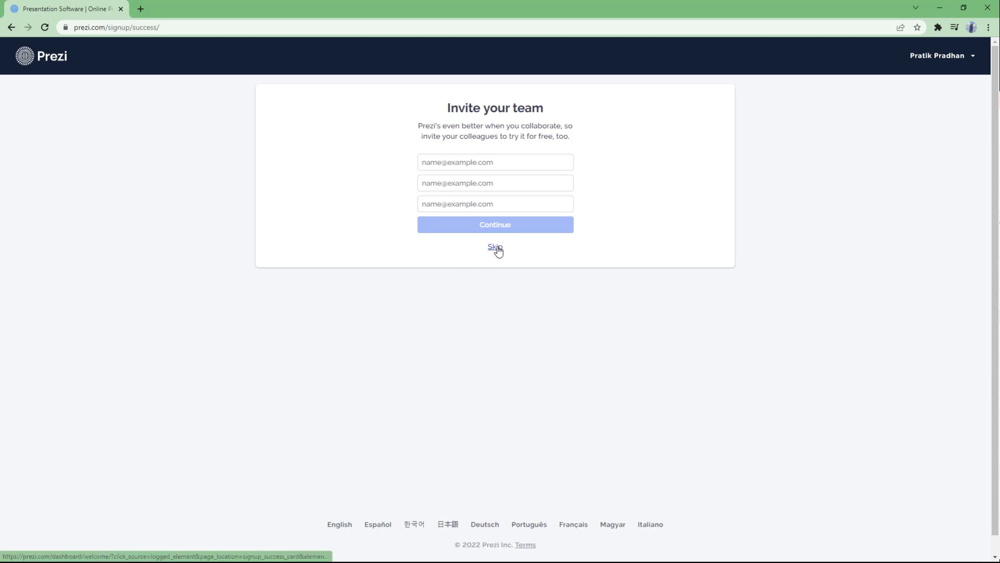
Step: Skip the team invite and submit the education level as 'Other: TutorTube'
{"action": "left_click", "coordinate": [494, 247]}
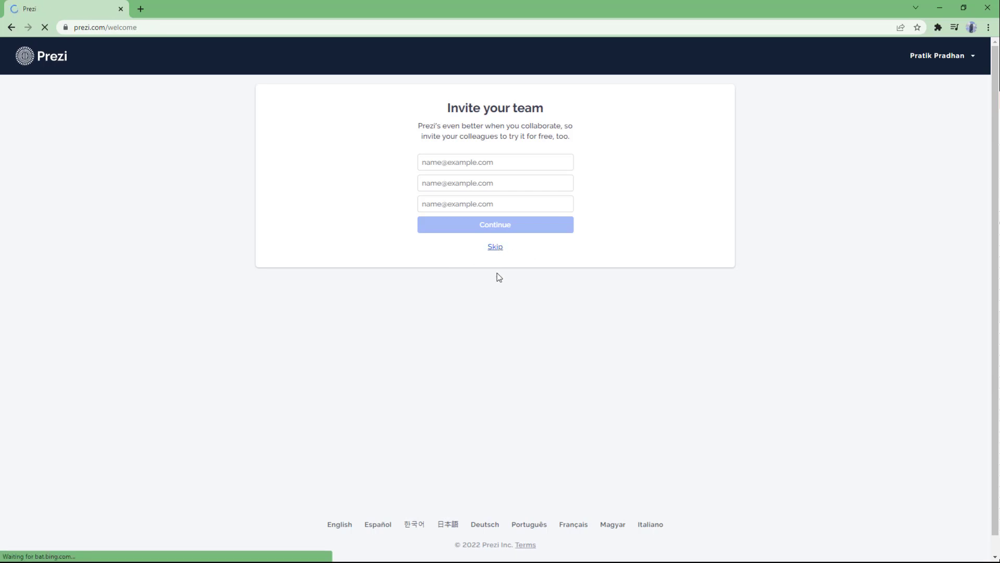
{"action": "left_click", "coordinate": [495, 246]}
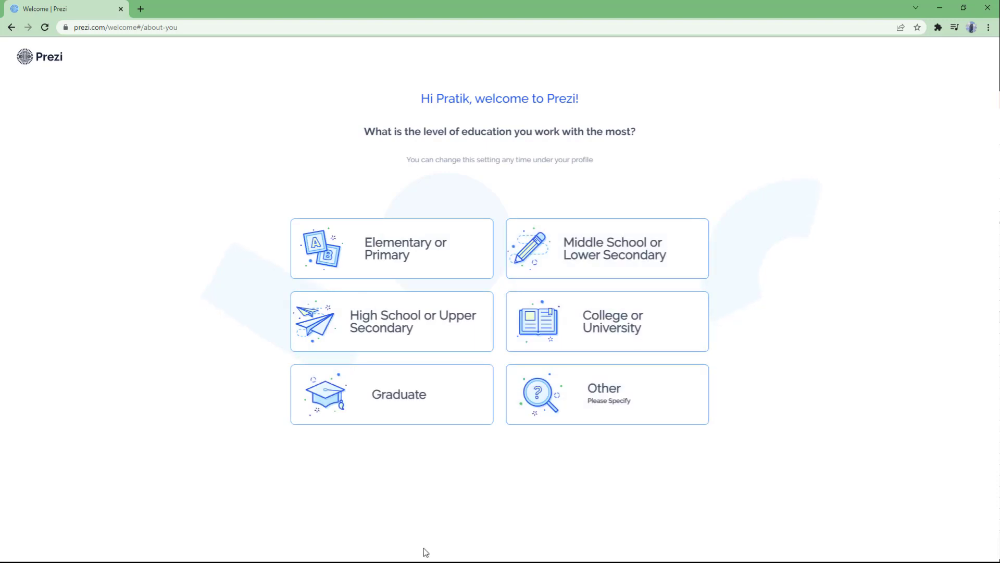
{"action": "left_click", "coordinate": [605, 393]}
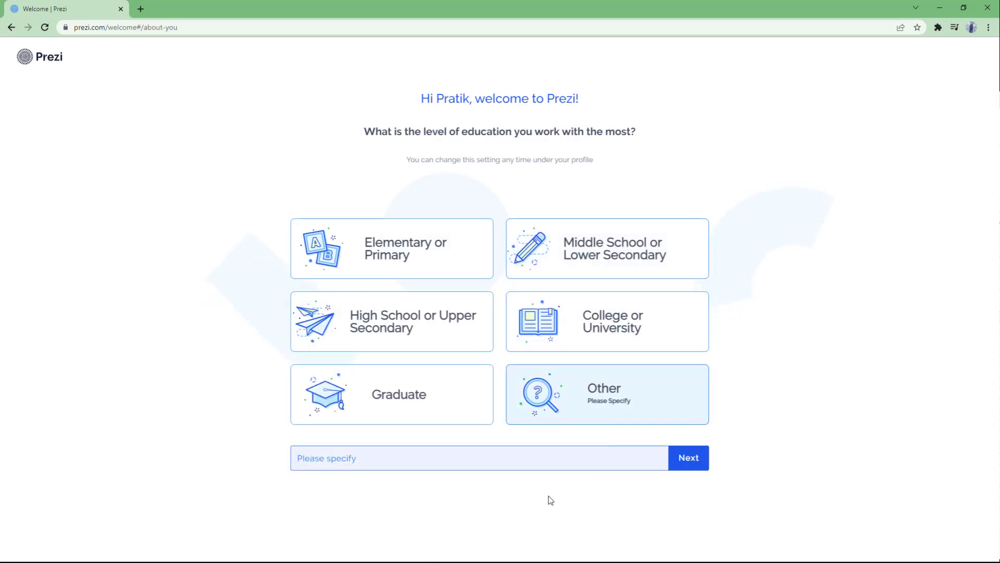
{"action": "type", "text": "TutorTube"}
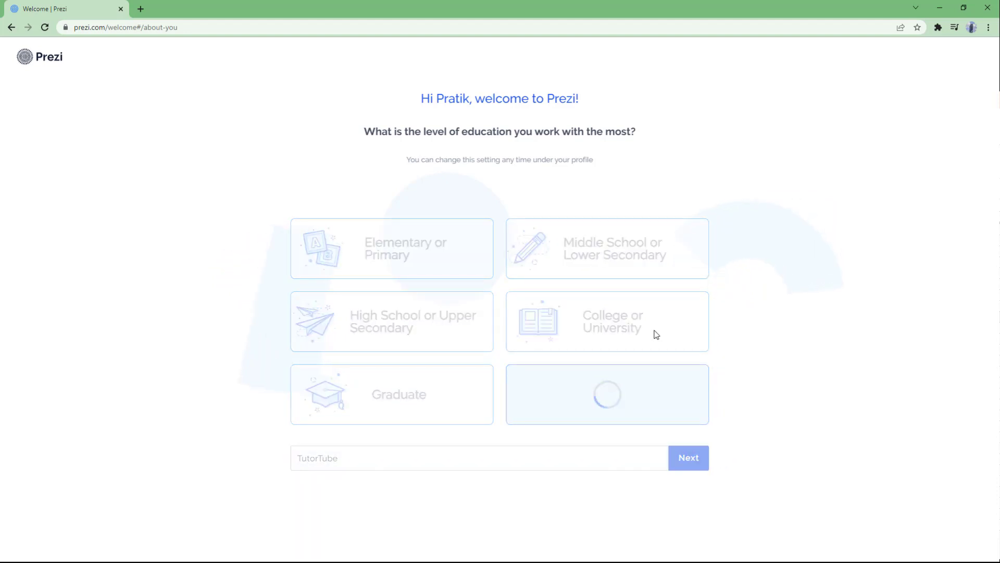
{"action": "left_click", "coordinate": [689, 457]}
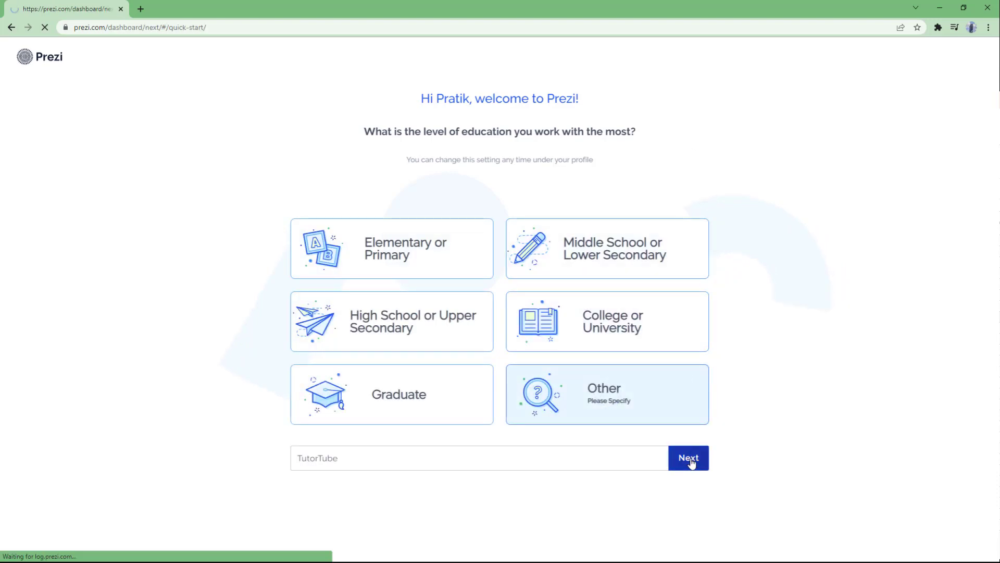
{"action": "left_click", "coordinate": [688, 458]}
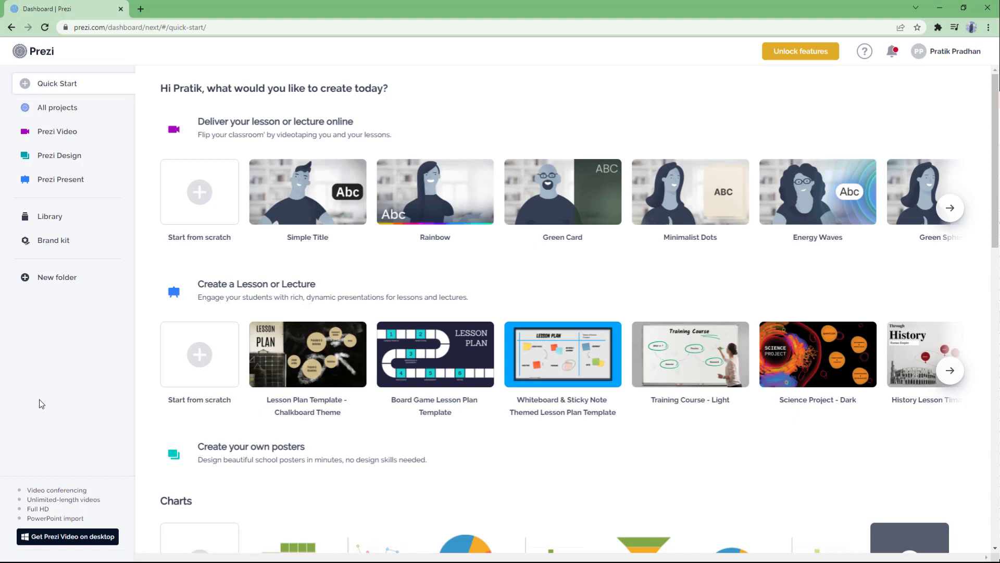
{"action": "mouse_move", "coordinate": [93, 549]}
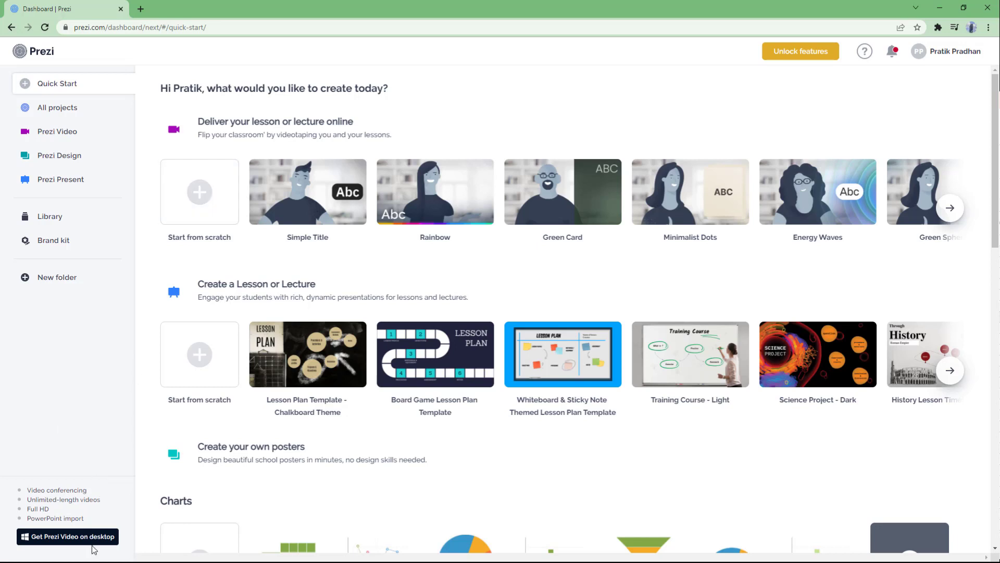
{"action": "mouse_move", "coordinate": [369, 205]}
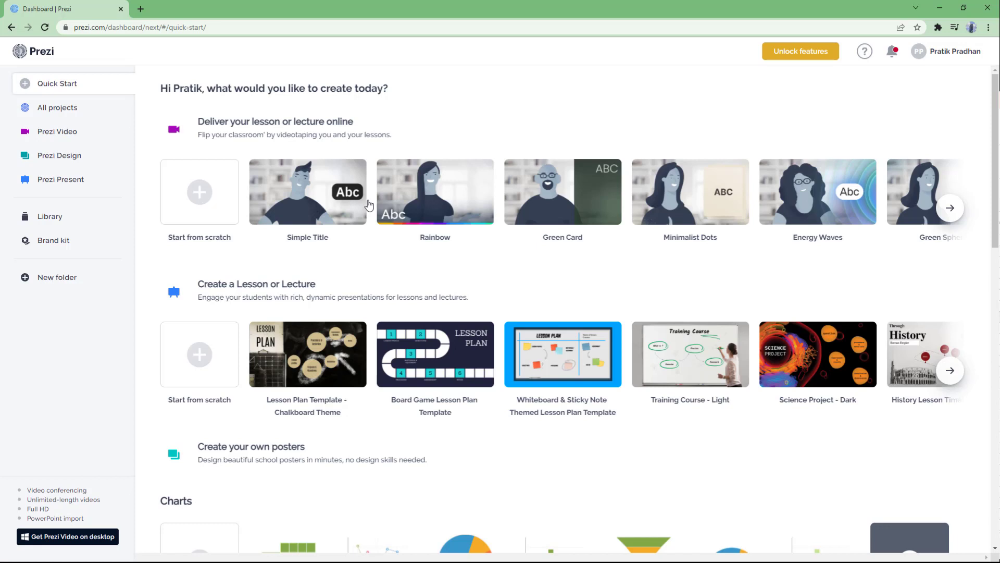
{"action": "mouse_move", "coordinate": [288, 192]}
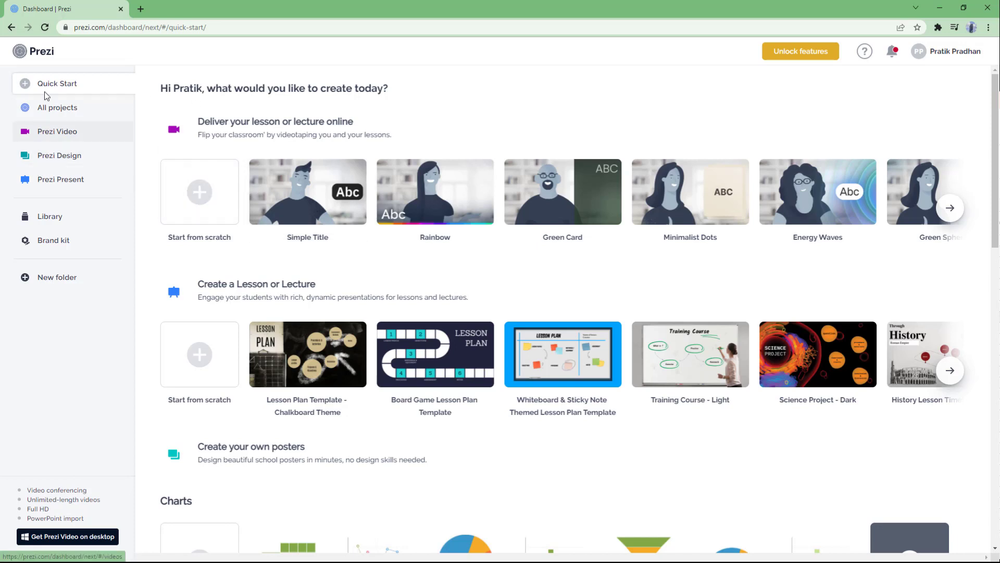
{"action": "mouse_move", "coordinate": [61, 155]}
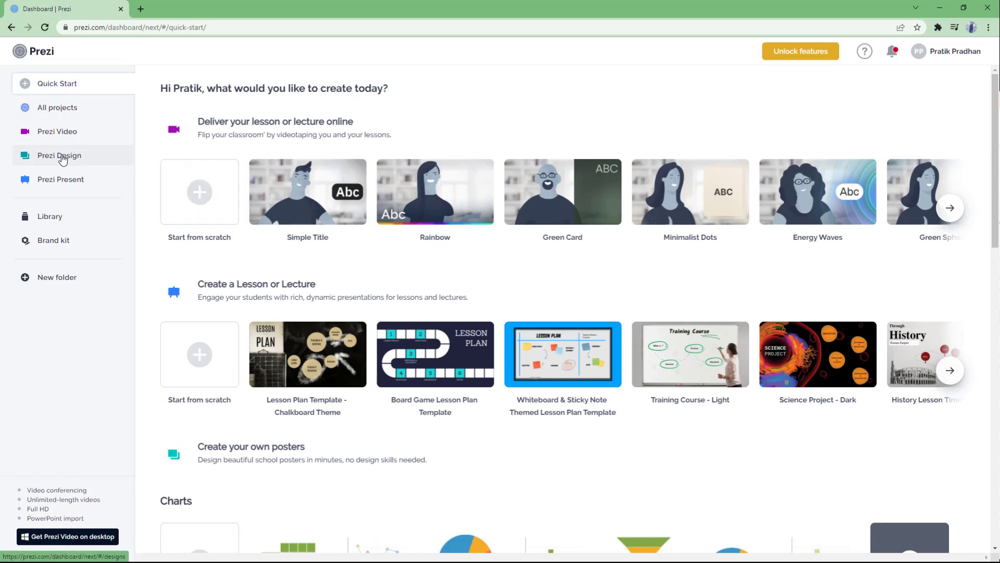
Step: Open Prezi Design from the left sidebar of the dashboard
{"action": "left_click", "coordinate": [59, 156]}
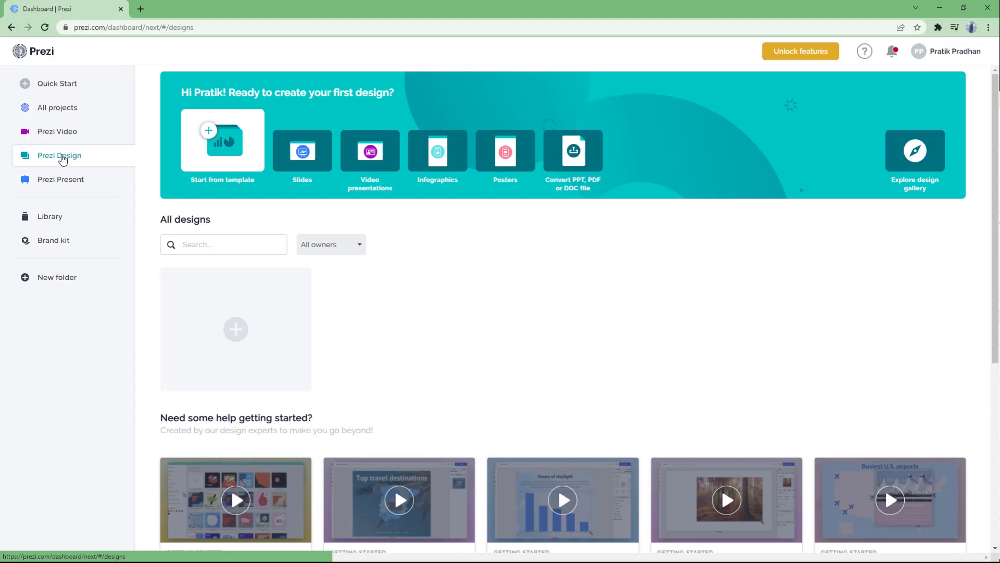
{"action": "mouse_move", "coordinate": [563, 254]}
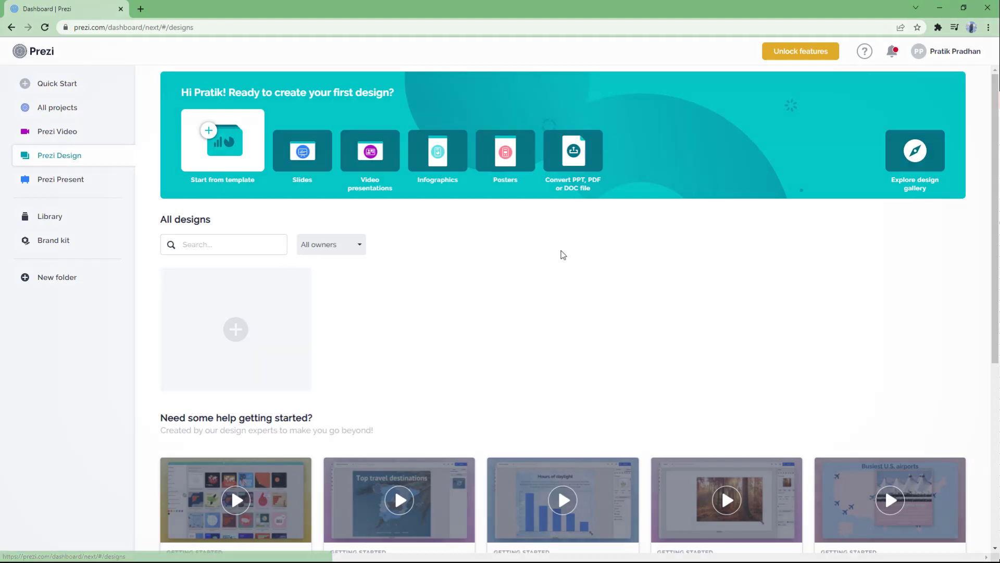